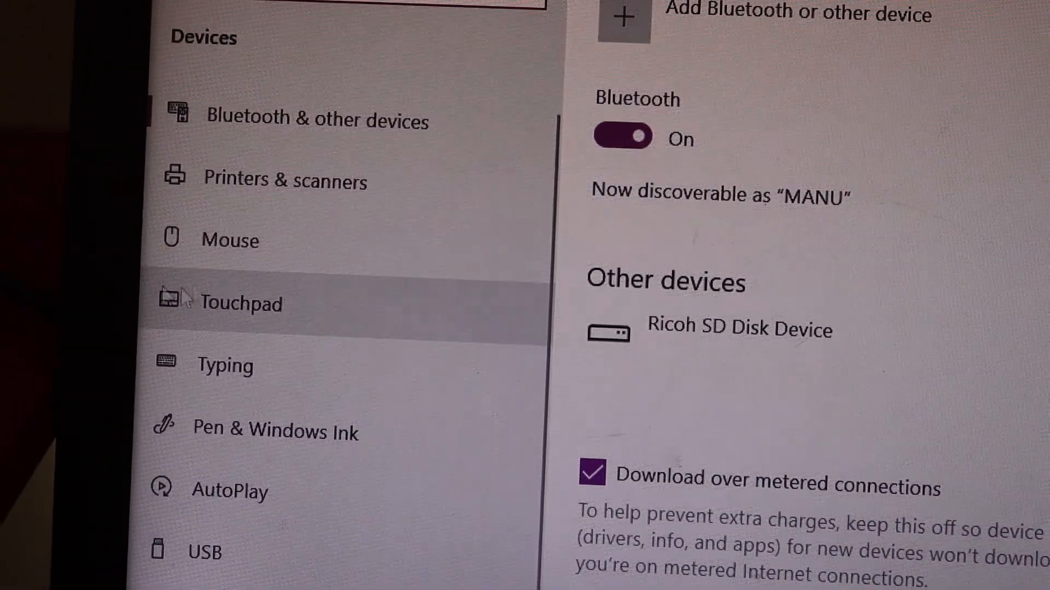
Step: Show the Printers & scanners page from the Devices sidebar
{"action": "left_click", "coordinate": [284, 179]}
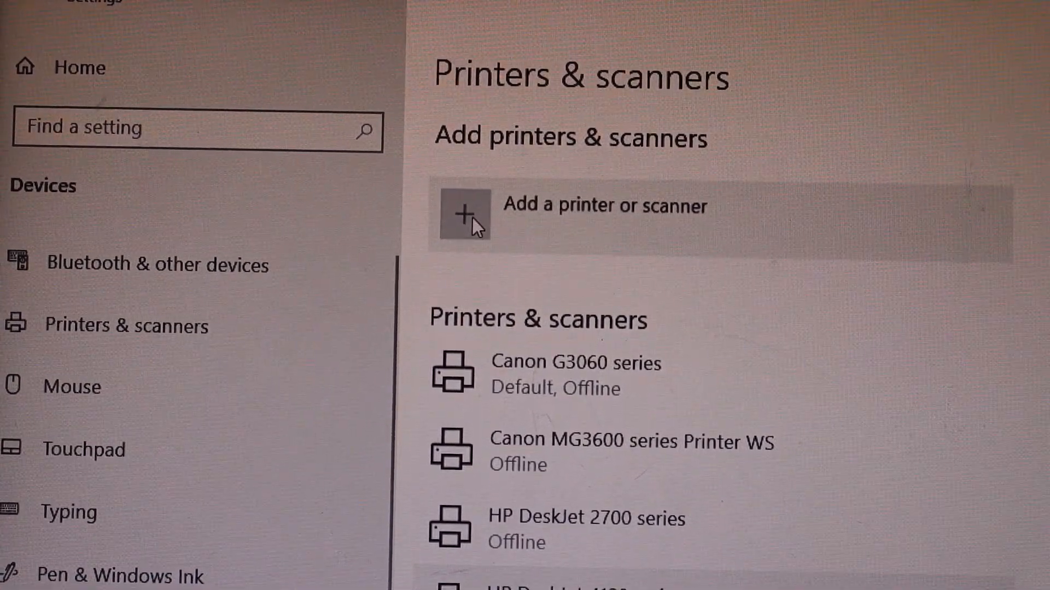
Step: Search for new devices and add the detected HP DeskJet 4100 series printer
{"action": "left_click", "coordinate": [463, 214]}
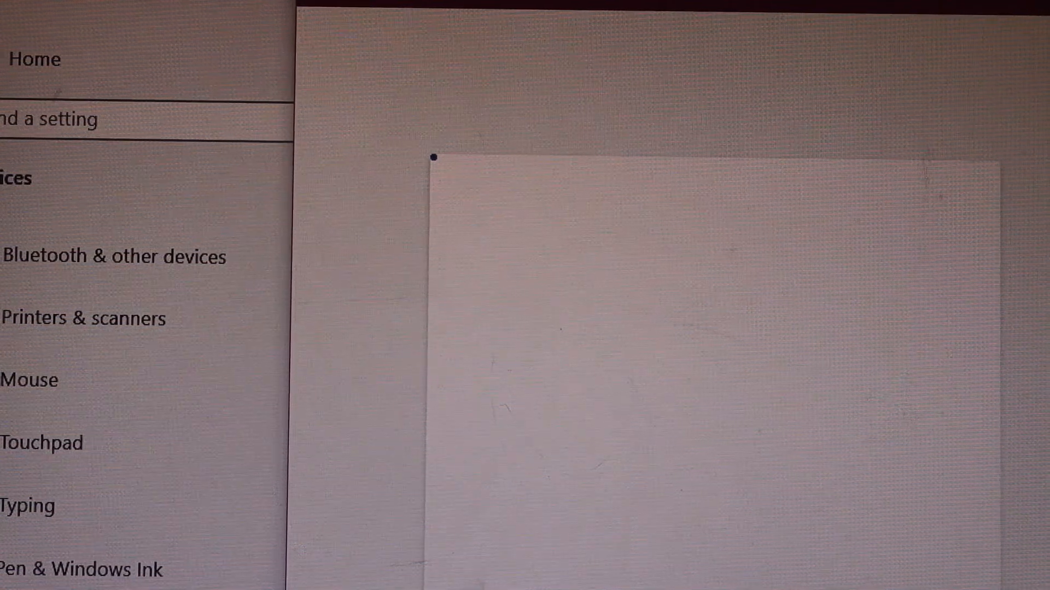
{"action": "left_click", "coordinate": [84, 318]}
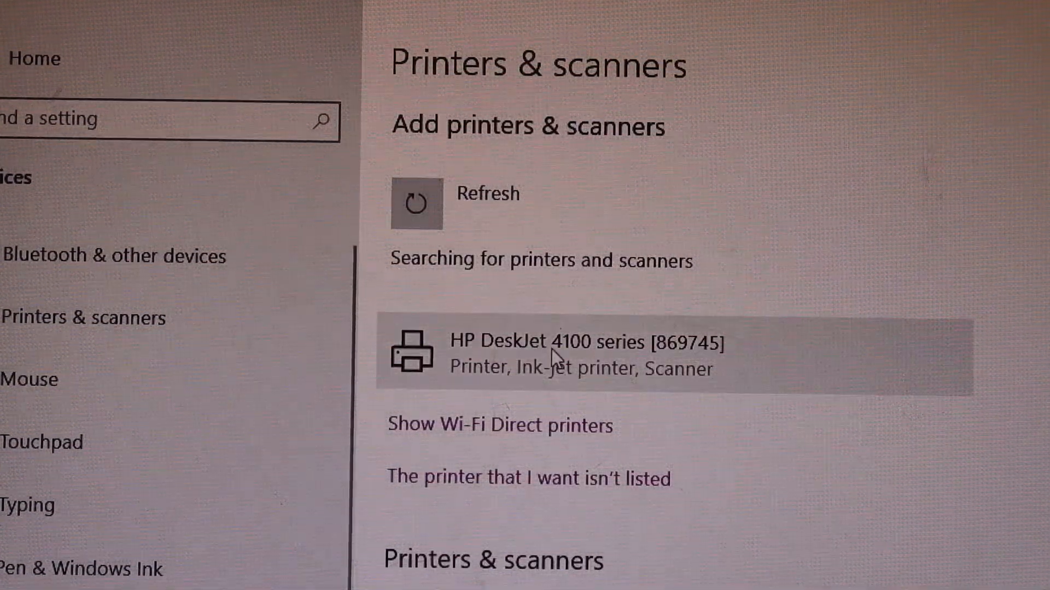
{"action": "left_click", "coordinate": [577, 351]}
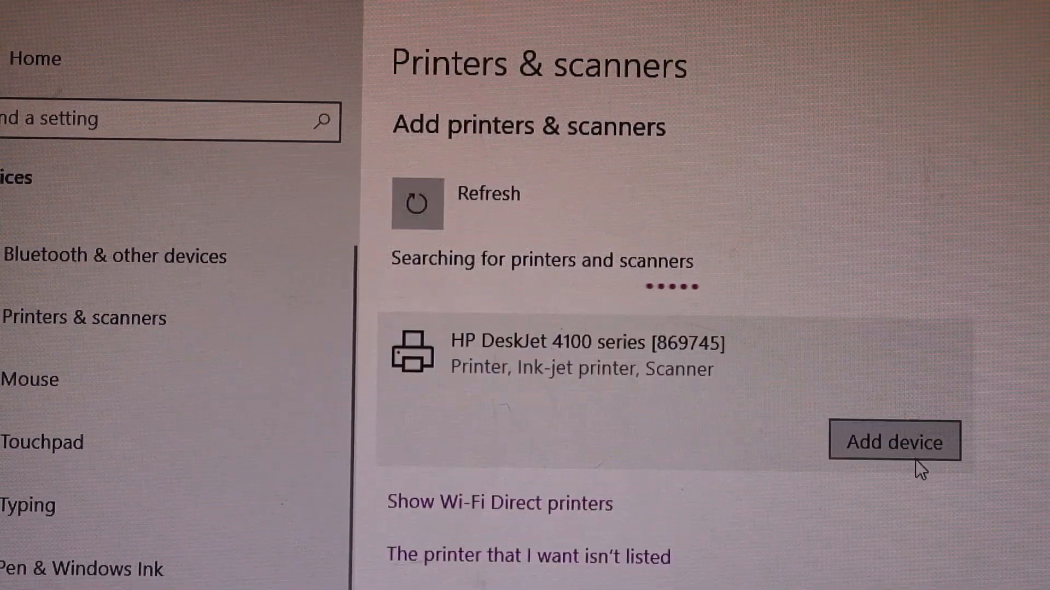
{"action": "left_click", "coordinate": [893, 440]}
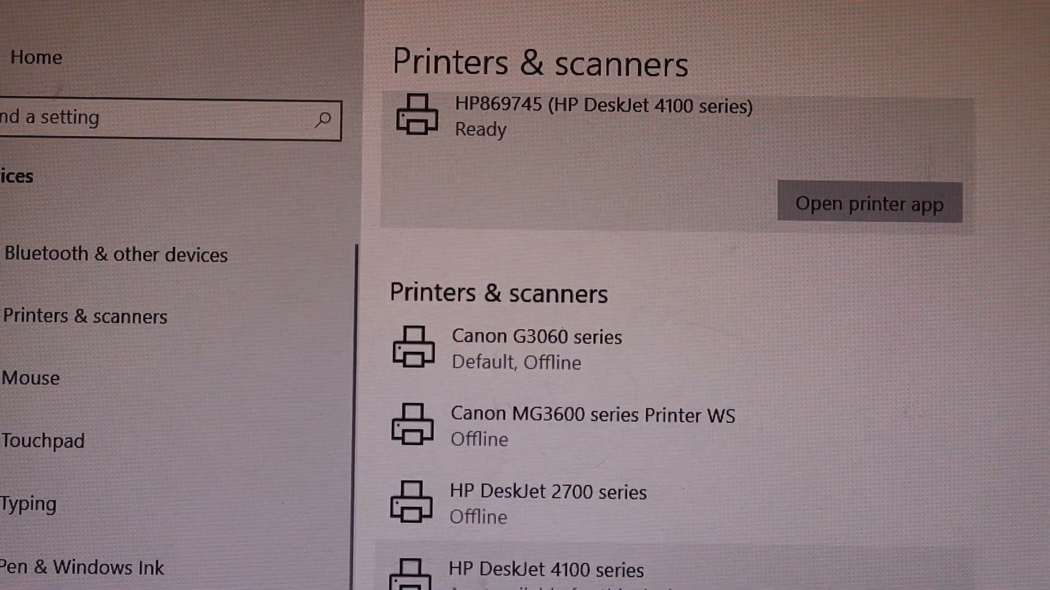
Step: Manage the HP DeskJet 4100 series and show its list of device functions
{"action": "left_click", "coordinate": [542, 448]}
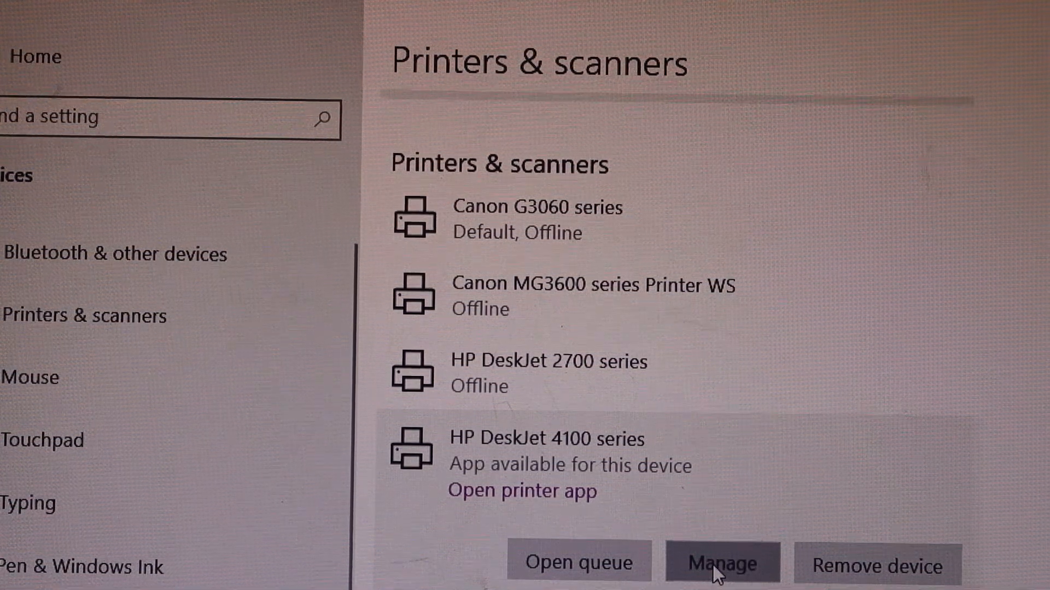
{"action": "left_click", "coordinate": [722, 564]}
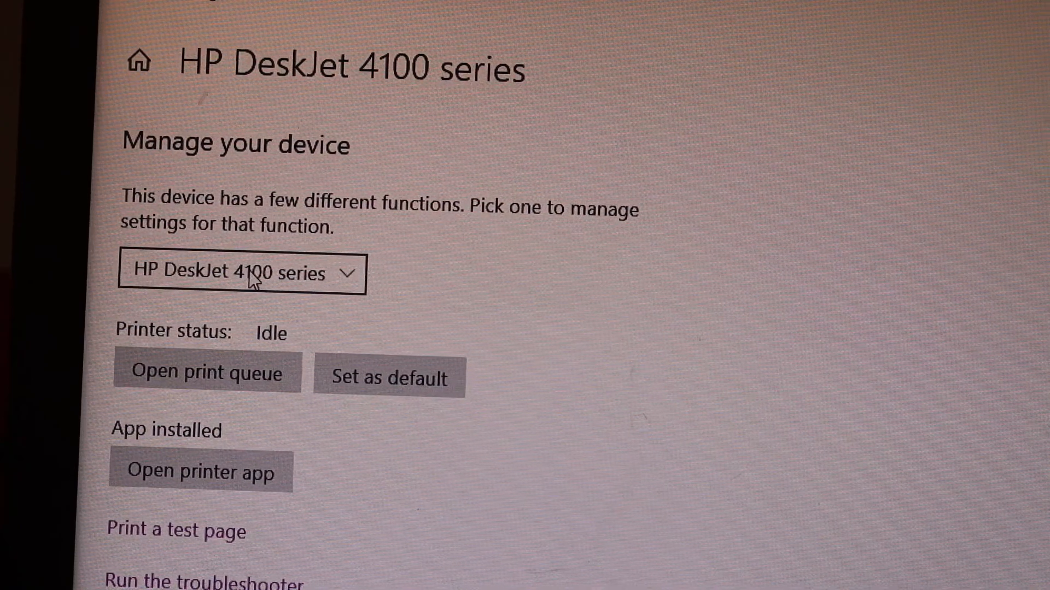
{"action": "left_click", "coordinate": [243, 273]}
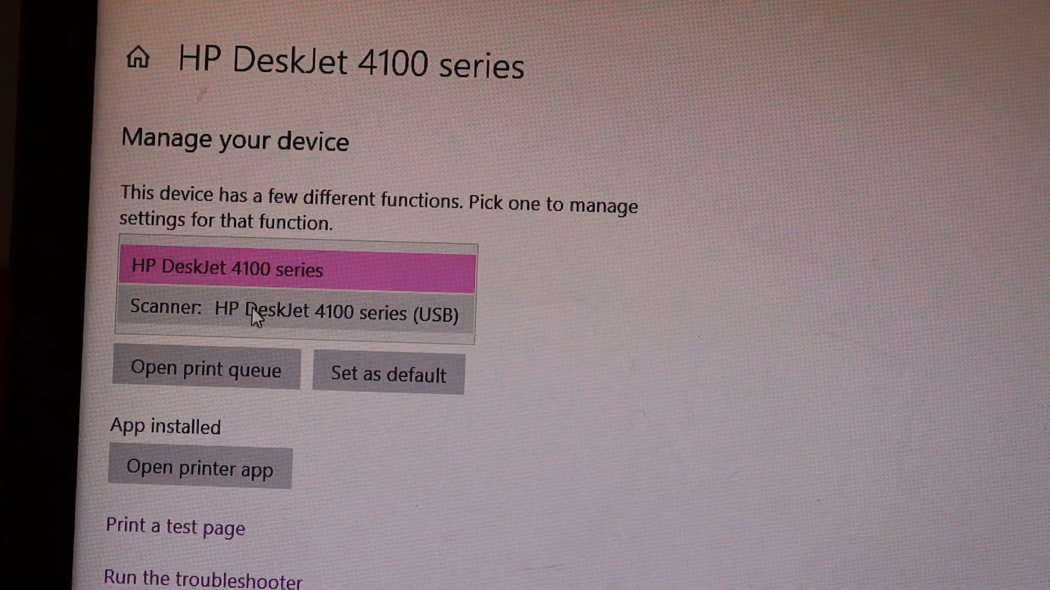
Step: Choose Scanner: HP DeskJet 4100 series (USB) and launch it in Windows Scan
{"action": "left_click", "coordinate": [294, 315]}
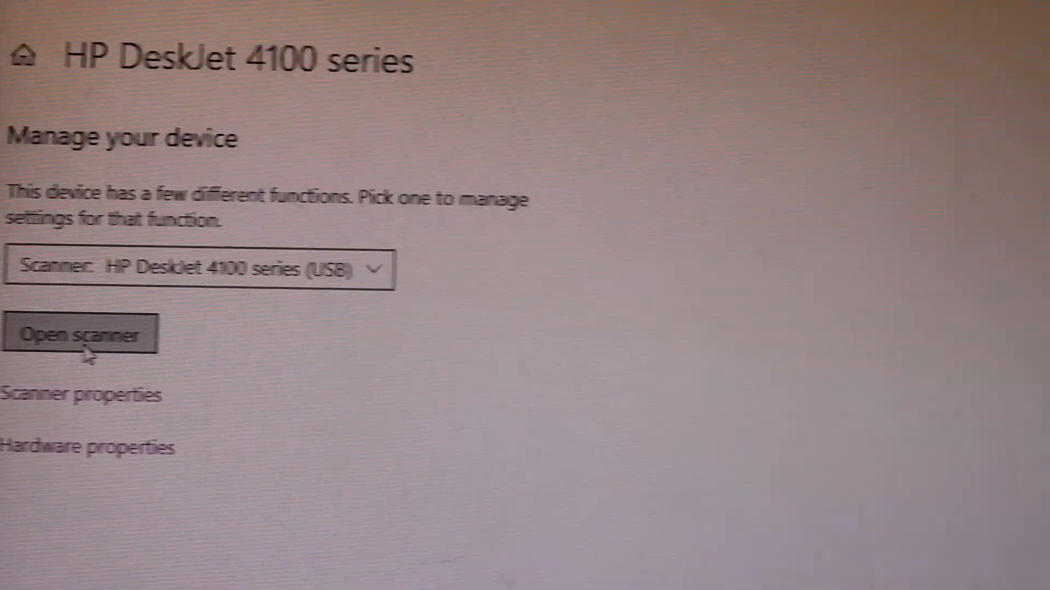
{"action": "left_click", "coordinate": [78, 335]}
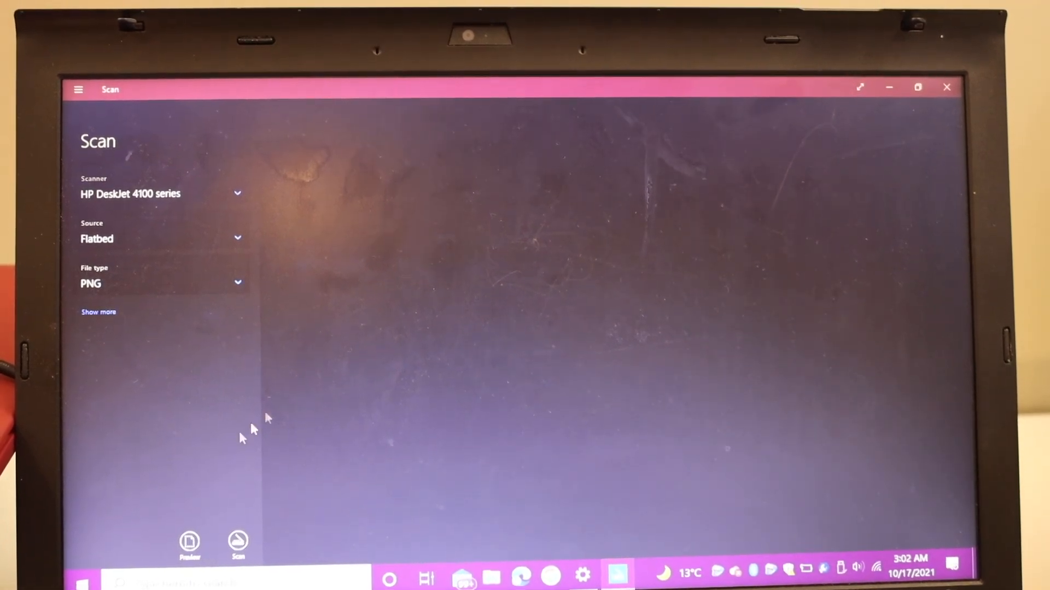
Step: Scan the flatbed page to a PNG in Scans and view the saved scan
{"action": "left_click", "coordinate": [237, 541]}
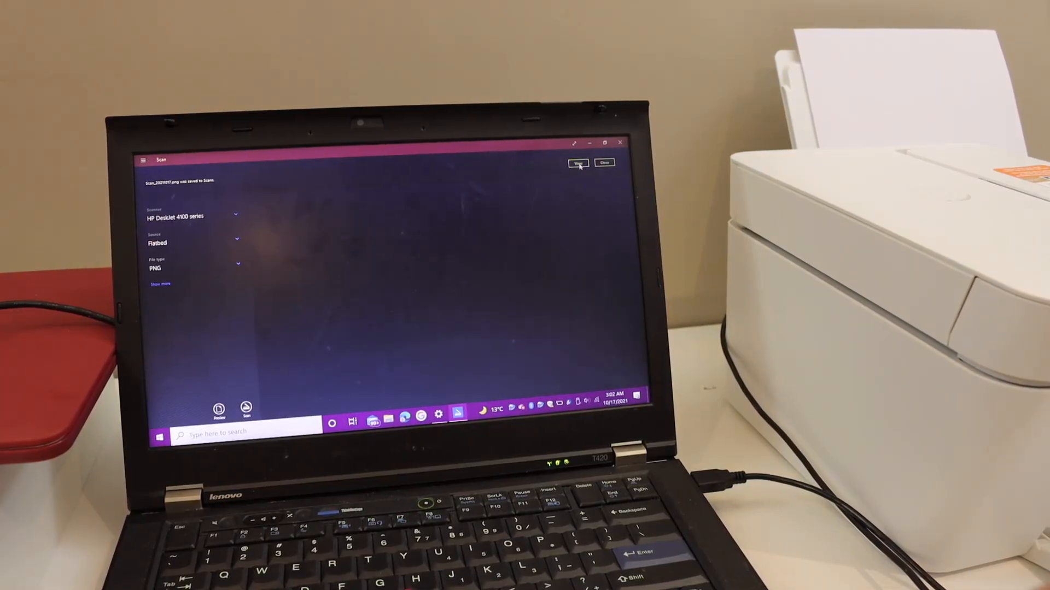
{"action": "left_click", "coordinate": [577, 162]}
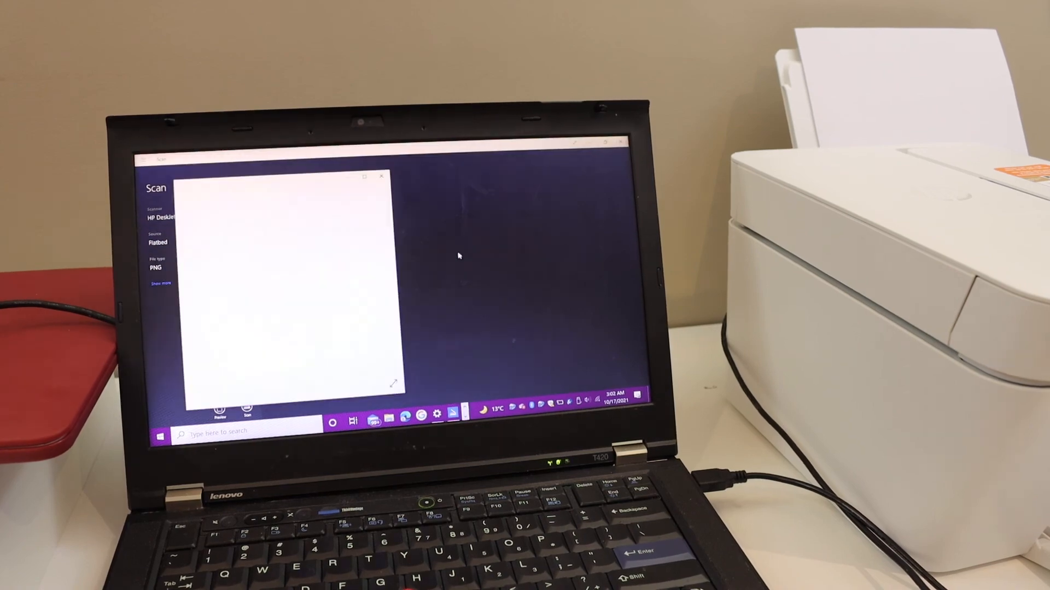